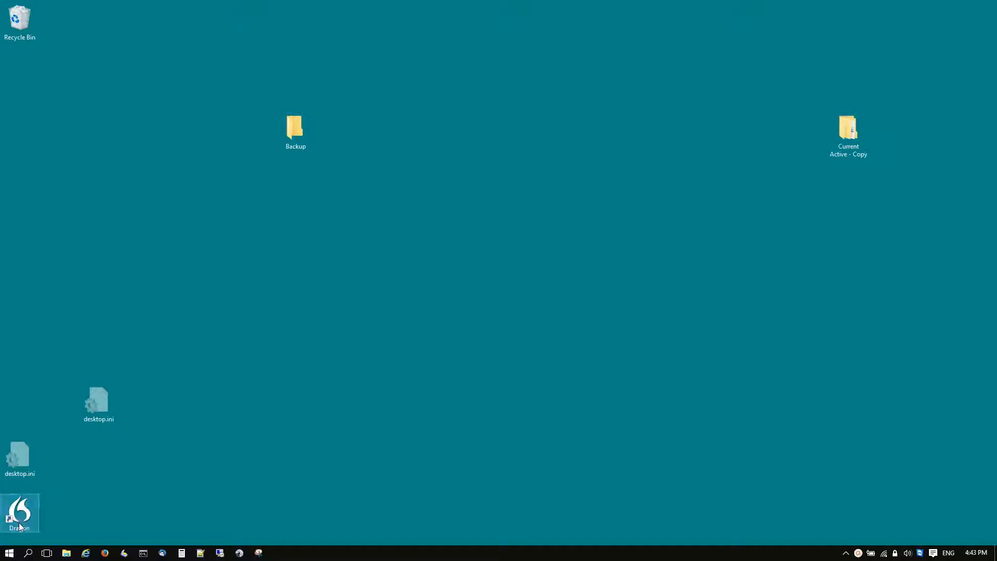
- Launch Dragon and open the Current Active profile, which triggers the InvalidAcoustics error
{"action": "double_click", "coordinate": [19, 512]}
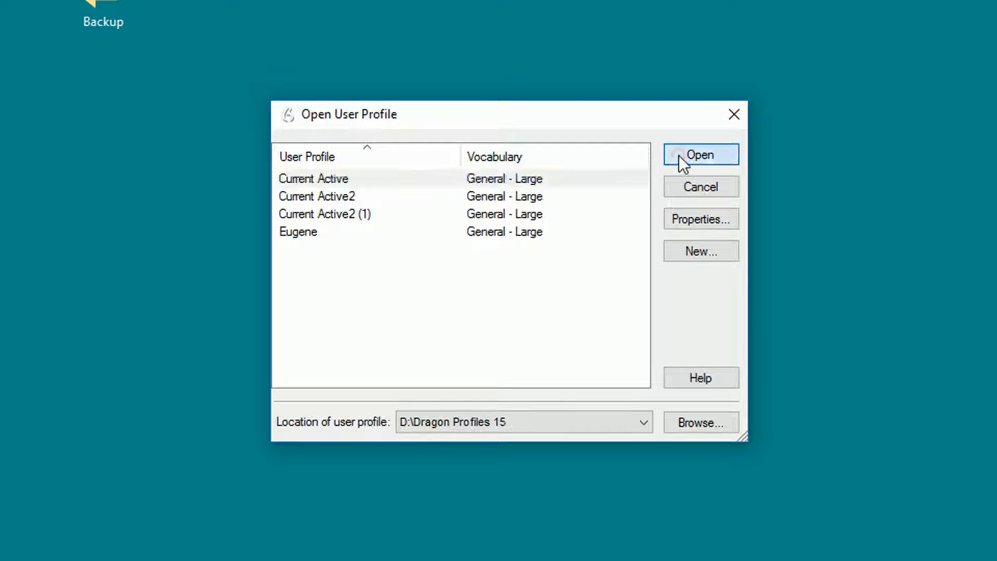
{"action": "left_click", "coordinate": [700, 153]}
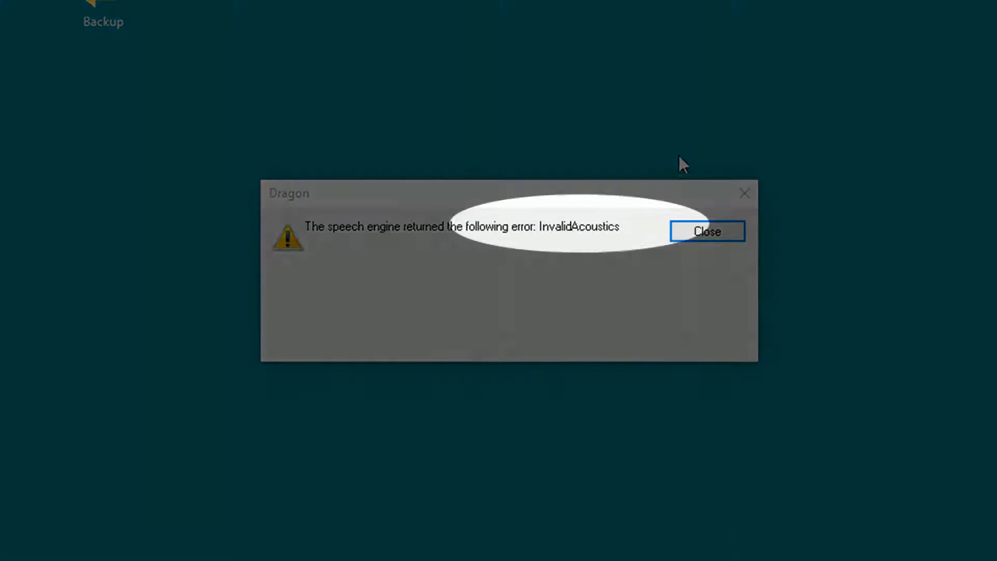
{"action": "mouse_move", "coordinate": [685, 180]}
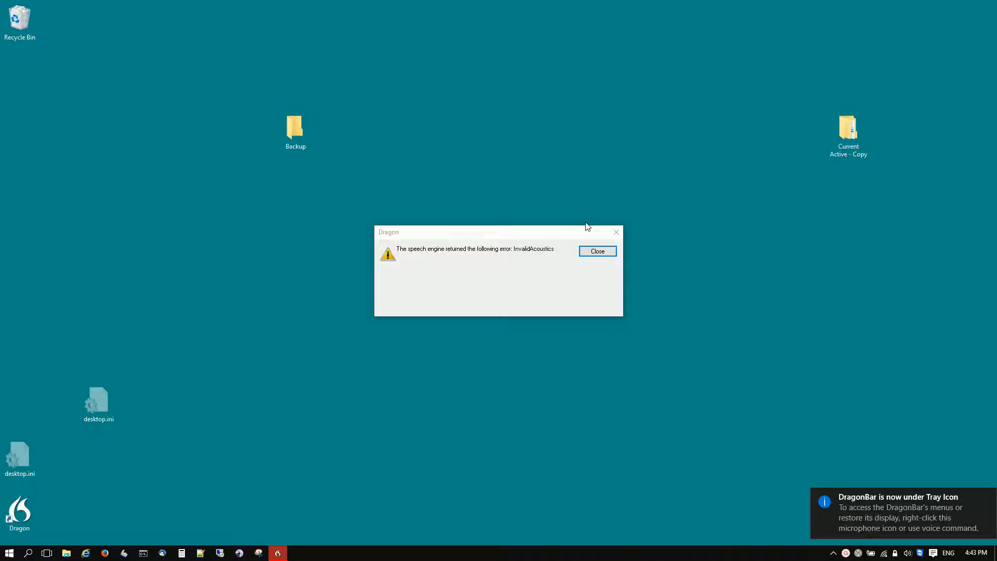
- Close the InvalidAcoustics error dialog and dismiss the DragonBar notification
{"action": "left_click", "coordinate": [596, 250]}
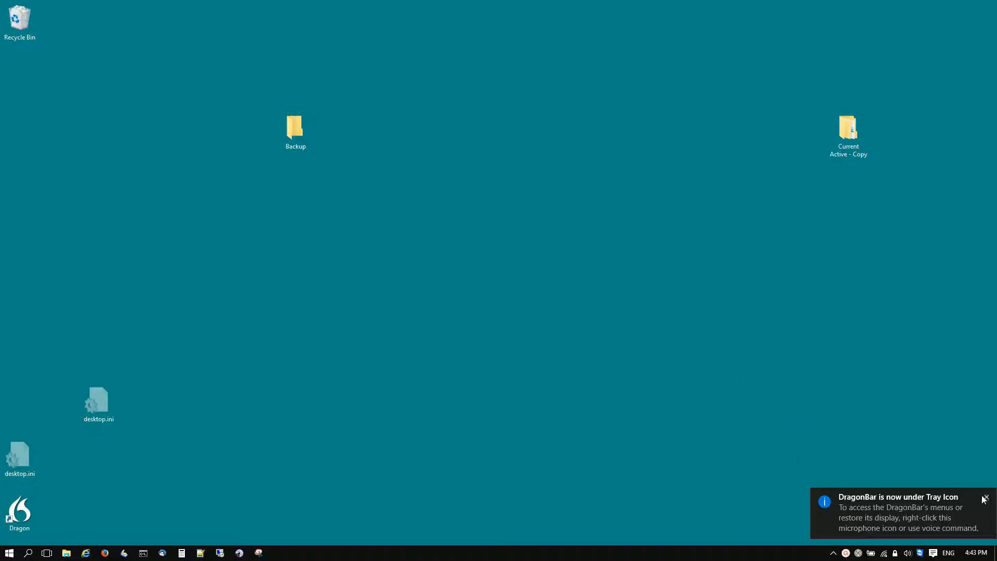
{"action": "left_click", "coordinate": [985, 498]}
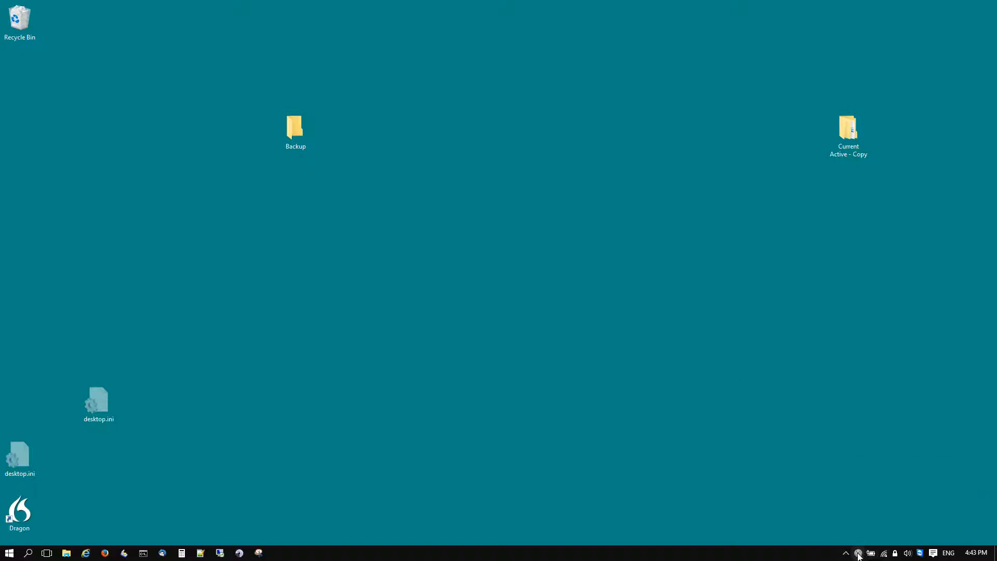
{"action": "mouse_move", "coordinate": [830, 502]}
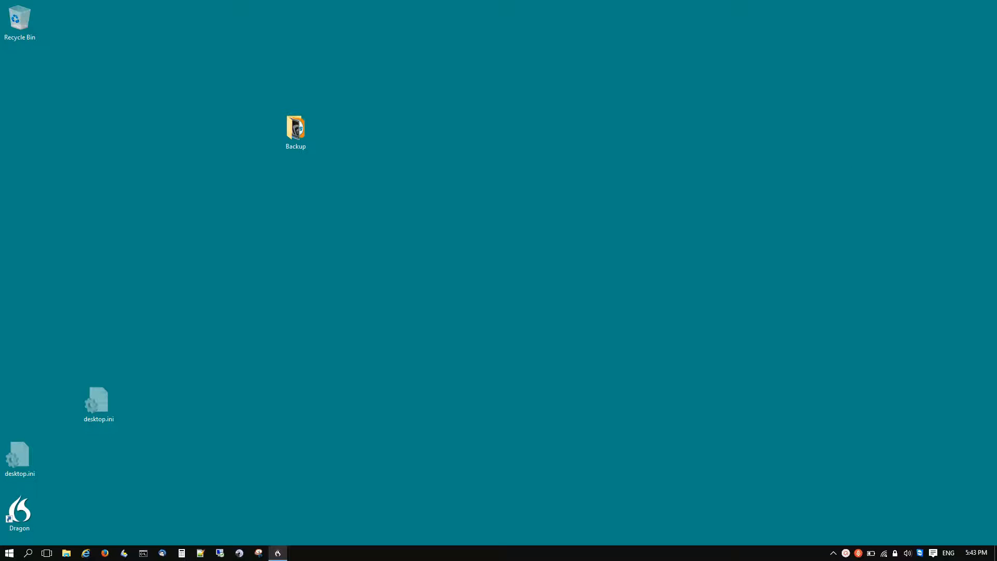
{"action": "mouse_move", "coordinate": [28, 553]}
{"action": "type", "text": "%progra"}
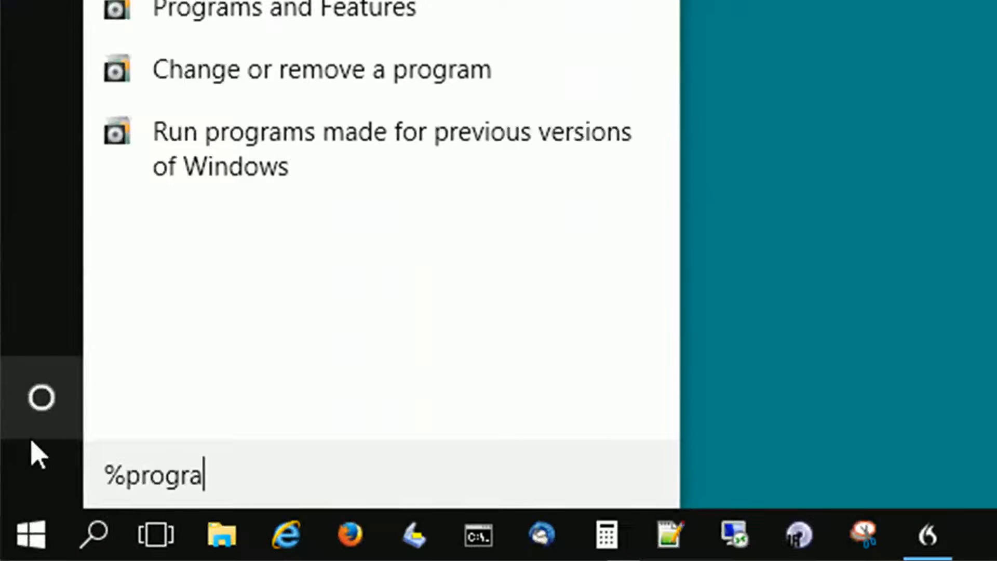
- Browse from %programdata% into Nuance\NaturallySpeaking15\Users
{"action": "type", "text": "mdata"}
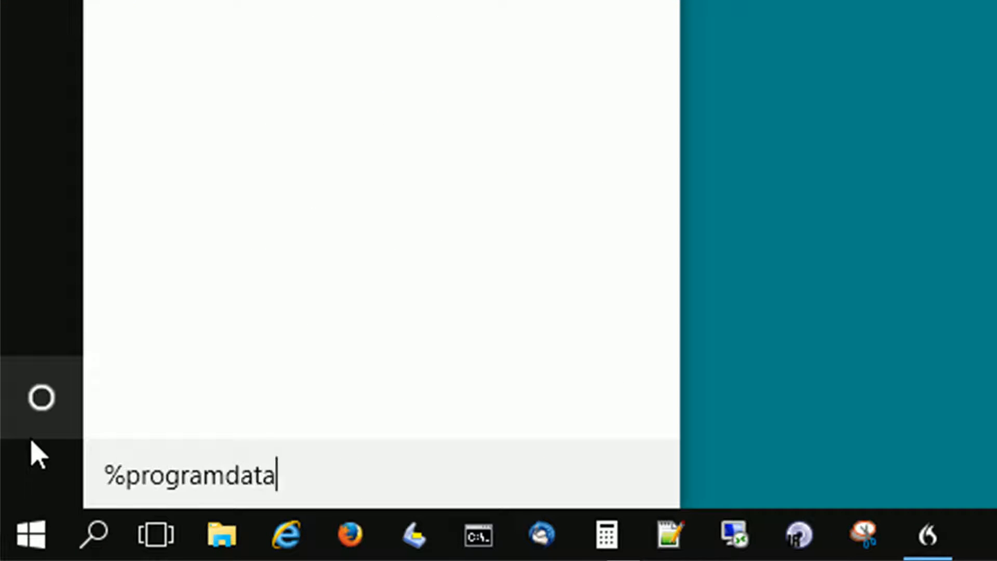
{"action": "key", "text": "Return"}
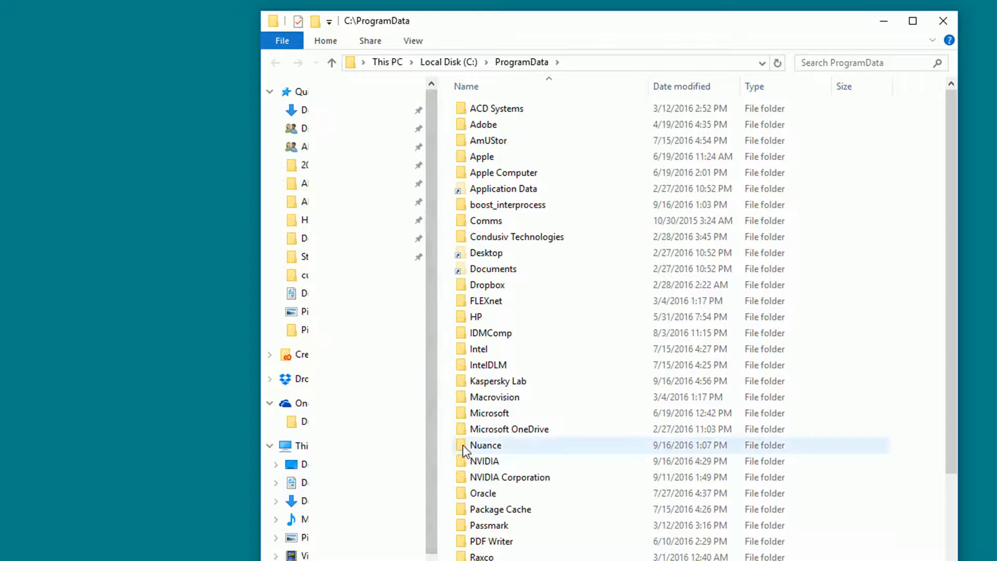
{"action": "double_click", "coordinate": [485, 445]}
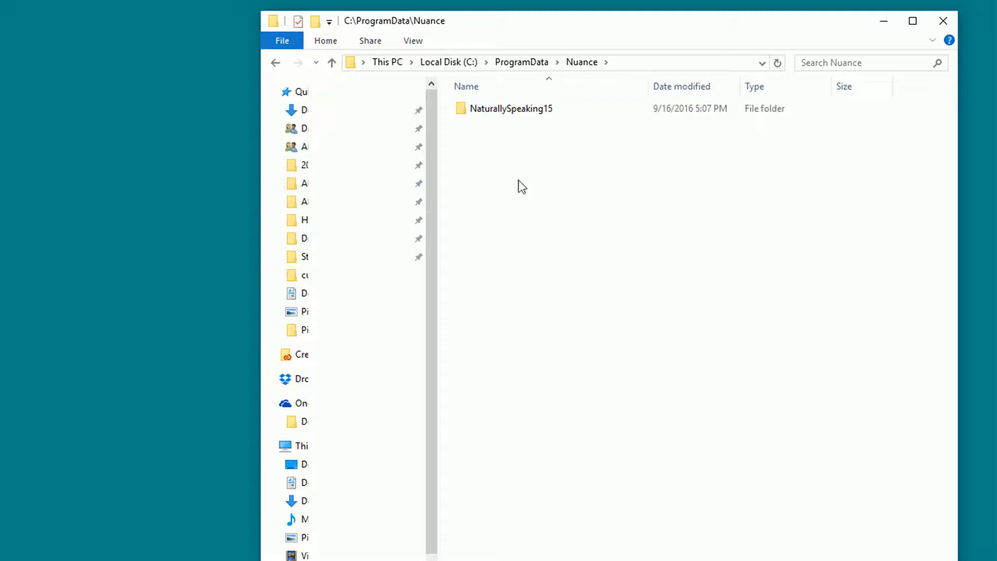
{"action": "double_click", "coordinate": [510, 108]}
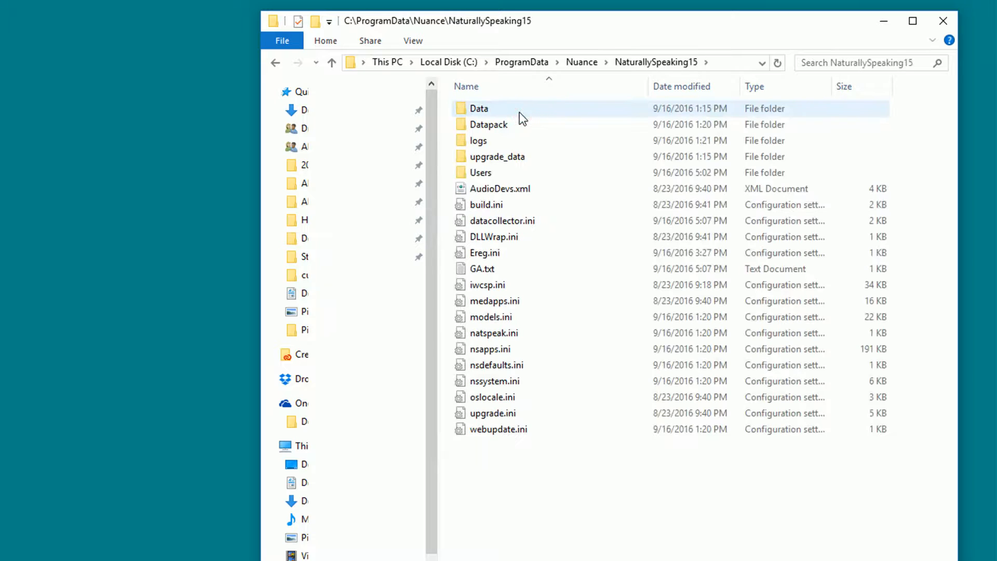
{"action": "double_click", "coordinate": [481, 172]}
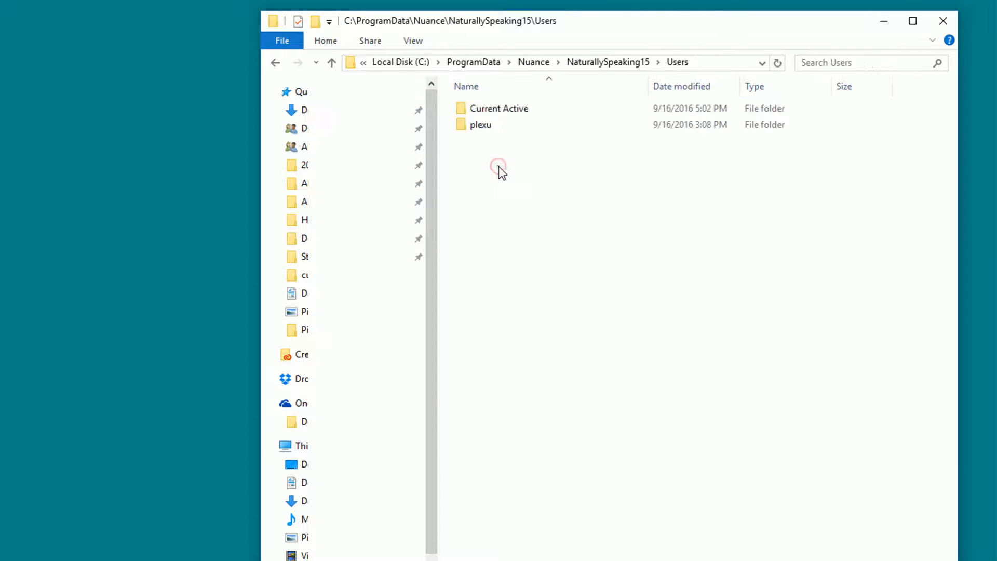
{"action": "mouse_move", "coordinate": [486, 179]}
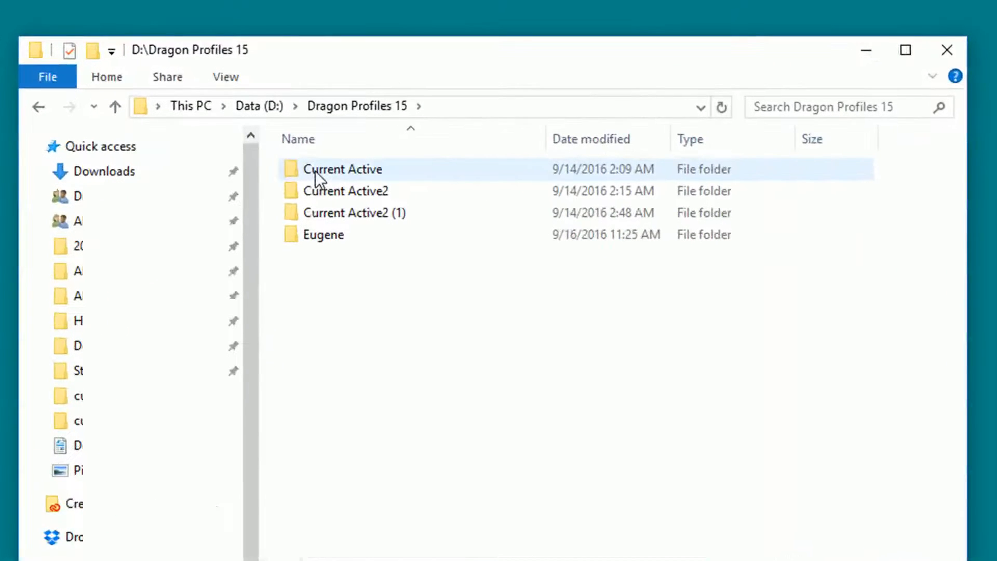
- Open Current Active\current in D:\Dragon Profiles 15 and right-click a settings file
{"action": "left_click", "coordinate": [342, 169]}
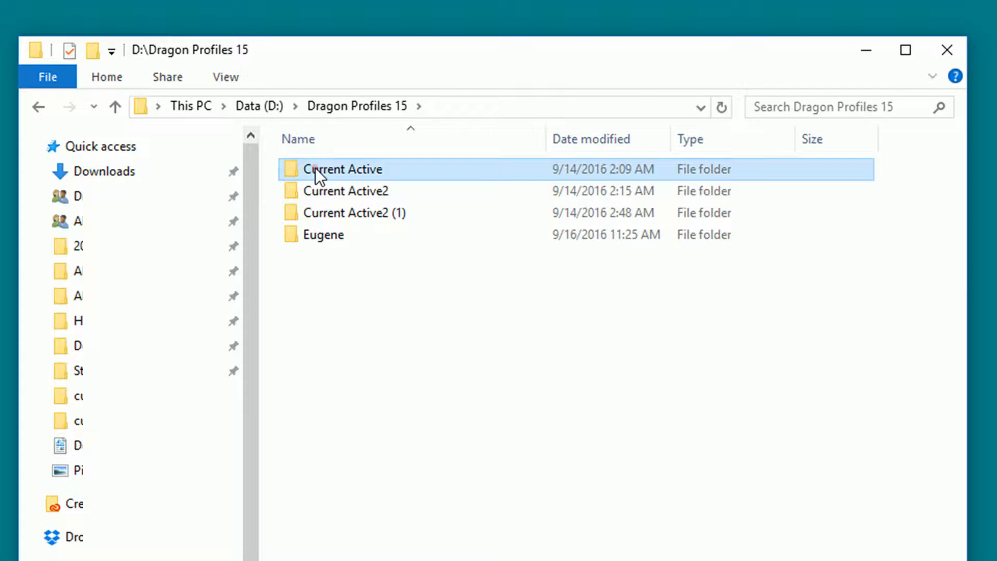
{"action": "double_click", "coordinate": [344, 168]}
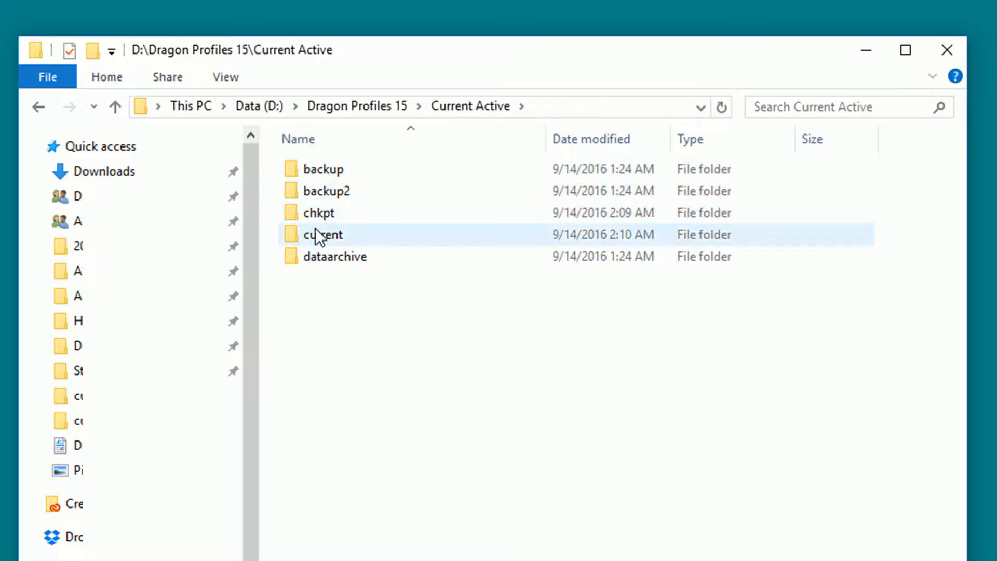
{"action": "double_click", "coordinate": [324, 234]}
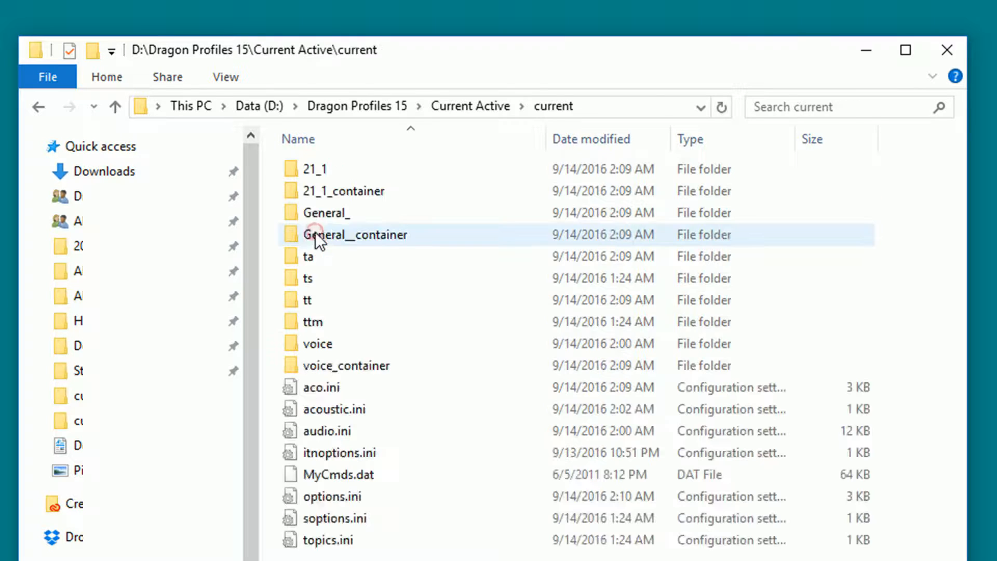
{"action": "left_click", "coordinate": [320, 386]}
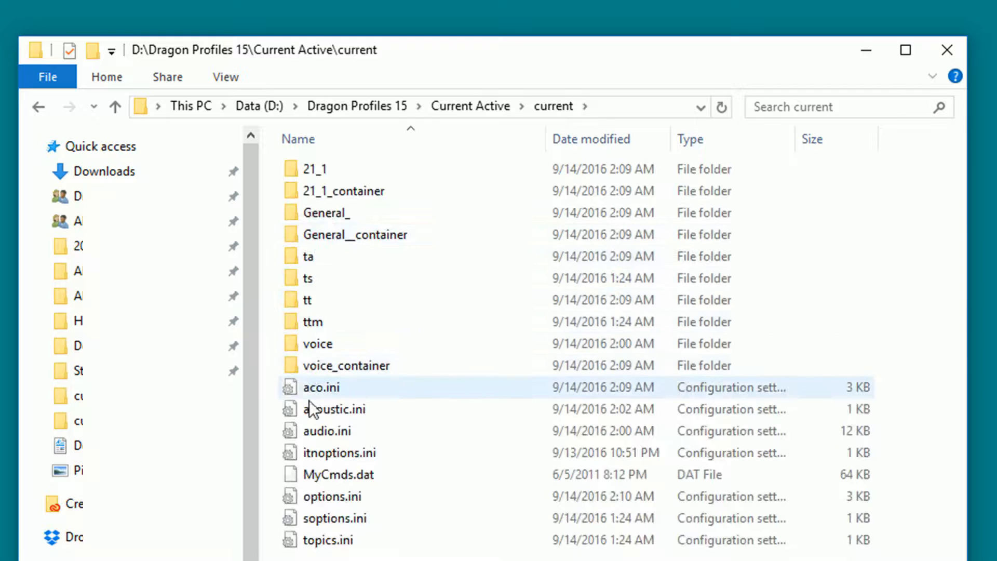
{"action": "left_click", "coordinate": [339, 453]}
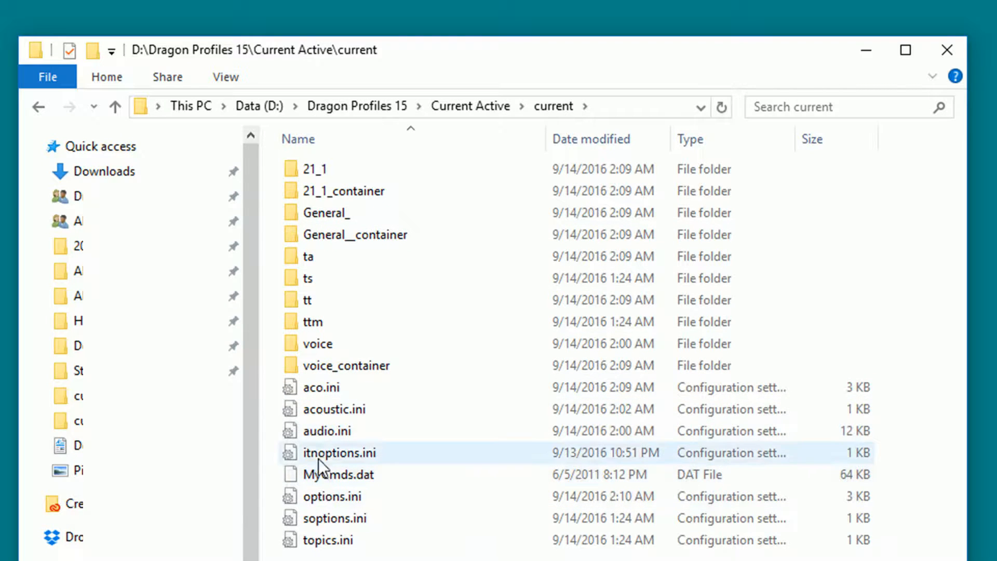
{"action": "right_click", "coordinate": [350, 233]}
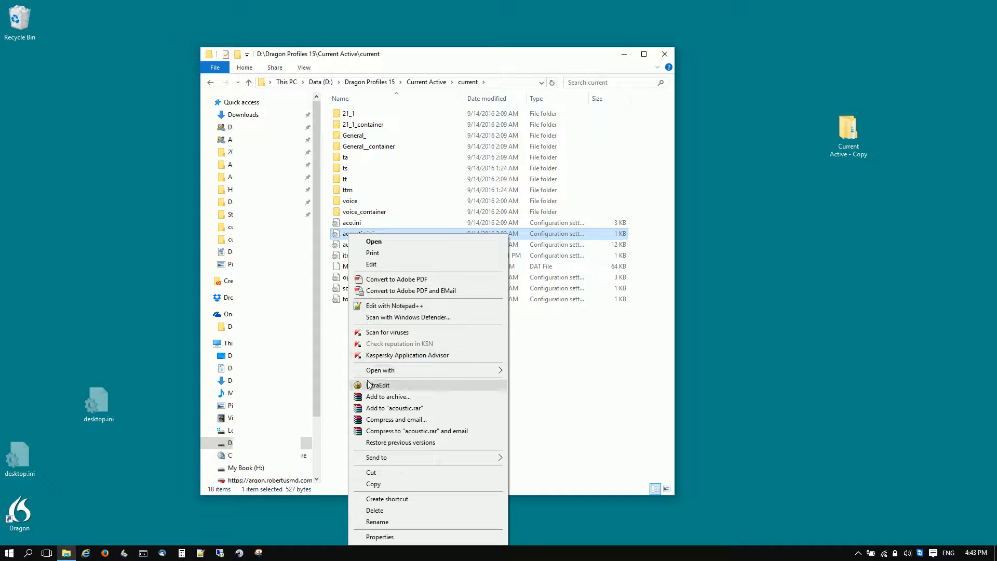
- Open acoustic.ini, then options.ini showing Last Used Acoustics=20 1, in UltraEdit
{"action": "left_click", "coordinate": [379, 384]}
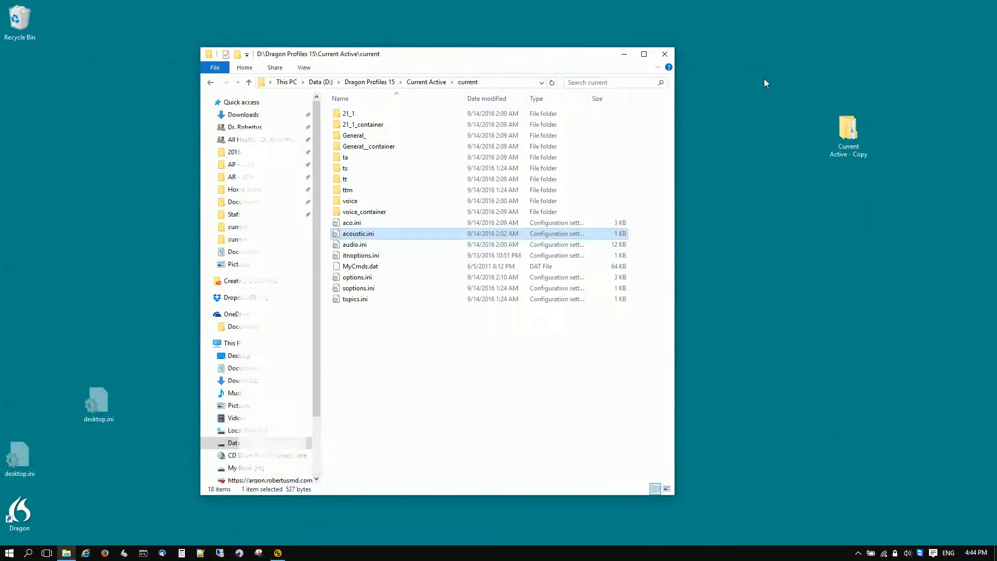
{"action": "left_click", "coordinate": [357, 276]}
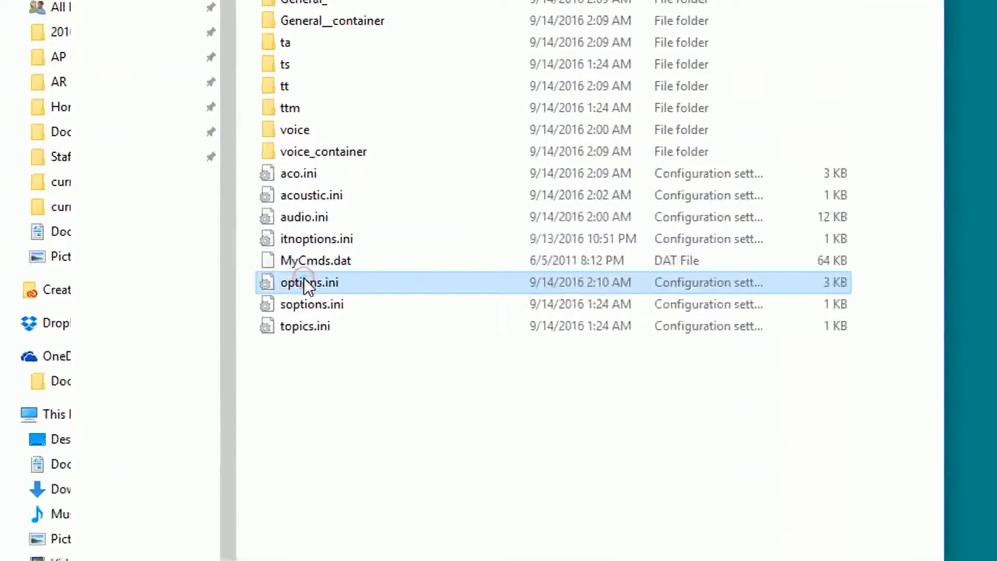
{"action": "right_click", "coordinate": [309, 283]}
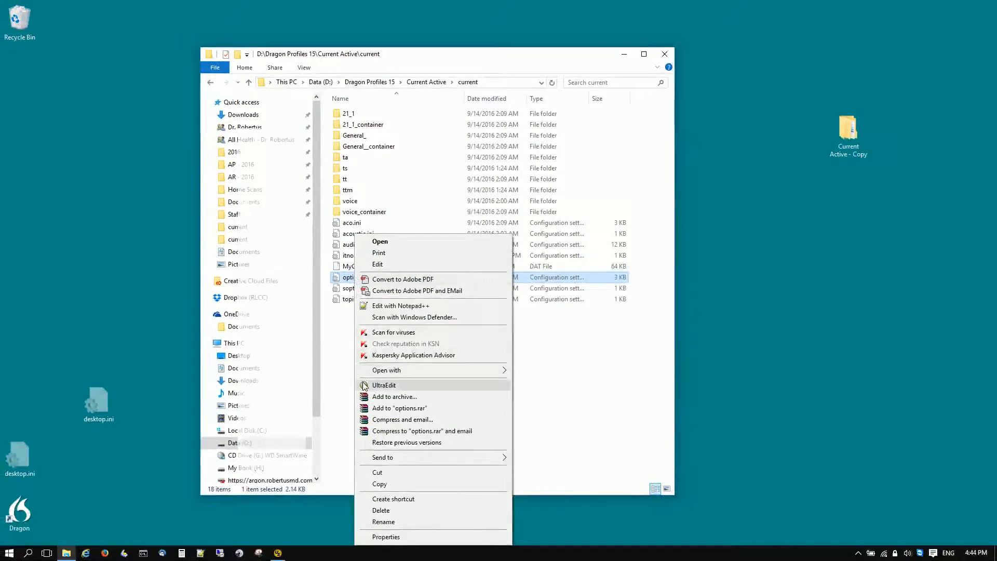
{"action": "left_click", "coordinate": [383, 385]}
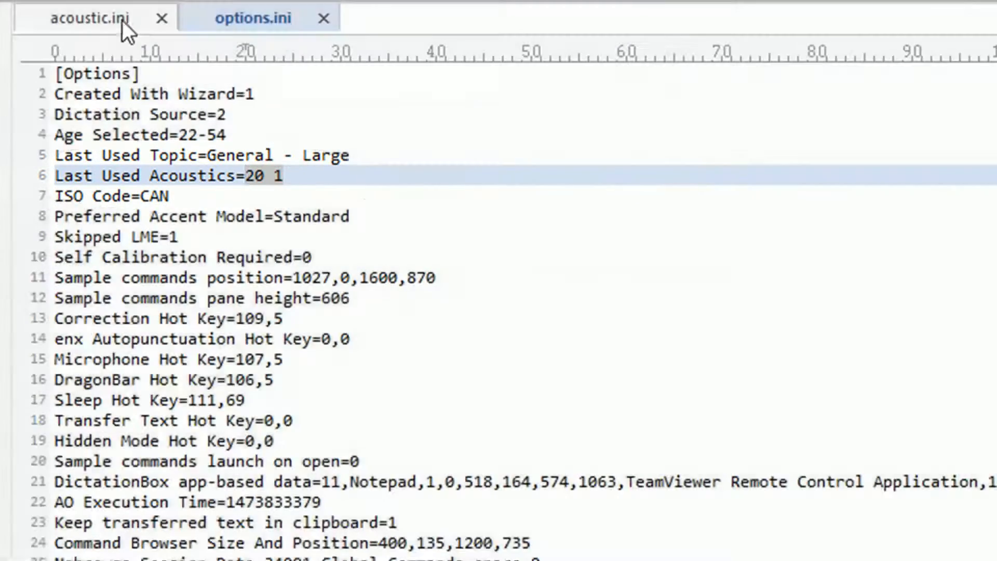
- Review acoustic.ini, then edit the Last Used Acoustics value in options.ini to match
{"action": "left_click", "coordinate": [90, 17]}
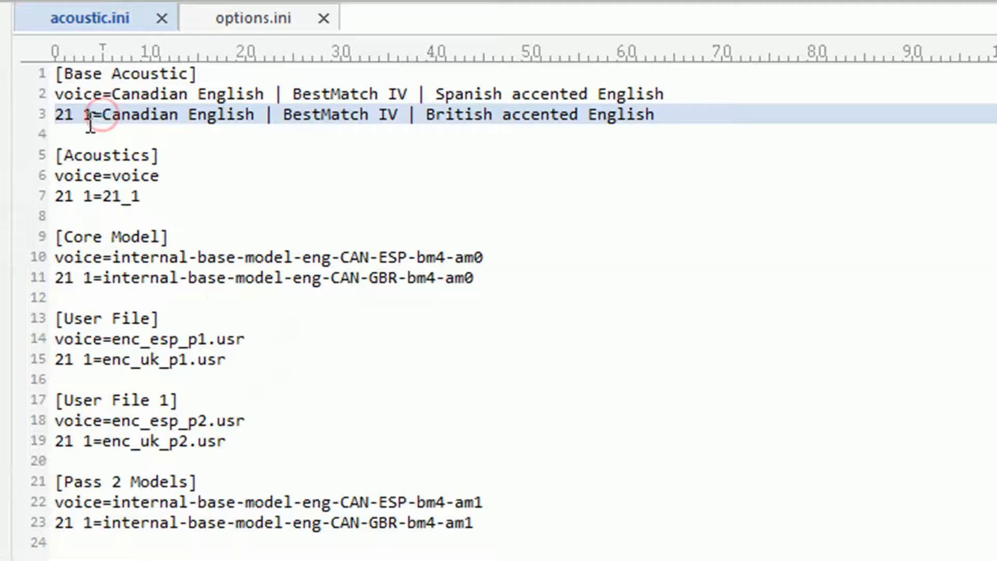
{"action": "mouse_move", "coordinate": [219, 26]}
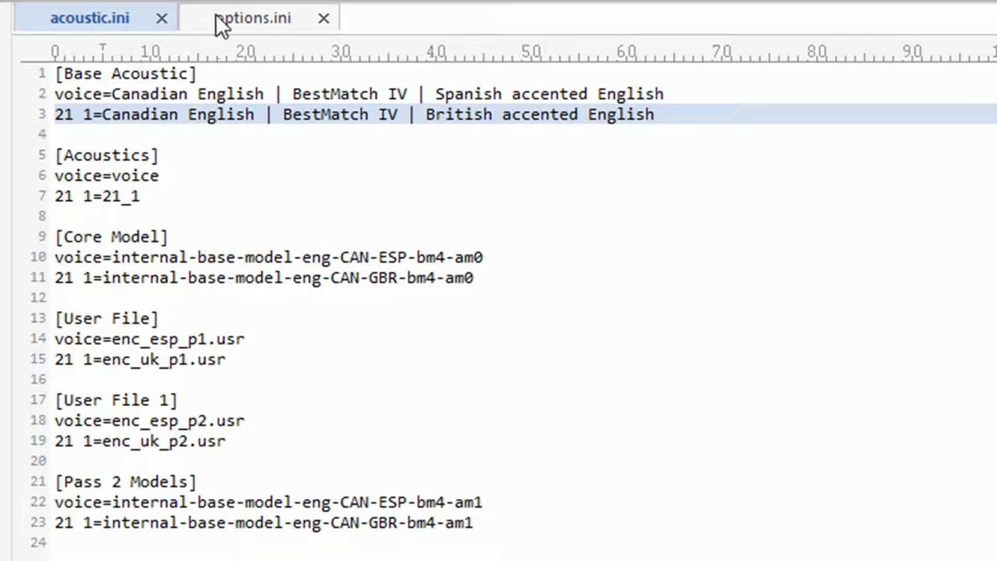
{"action": "left_click", "coordinate": [256, 17]}
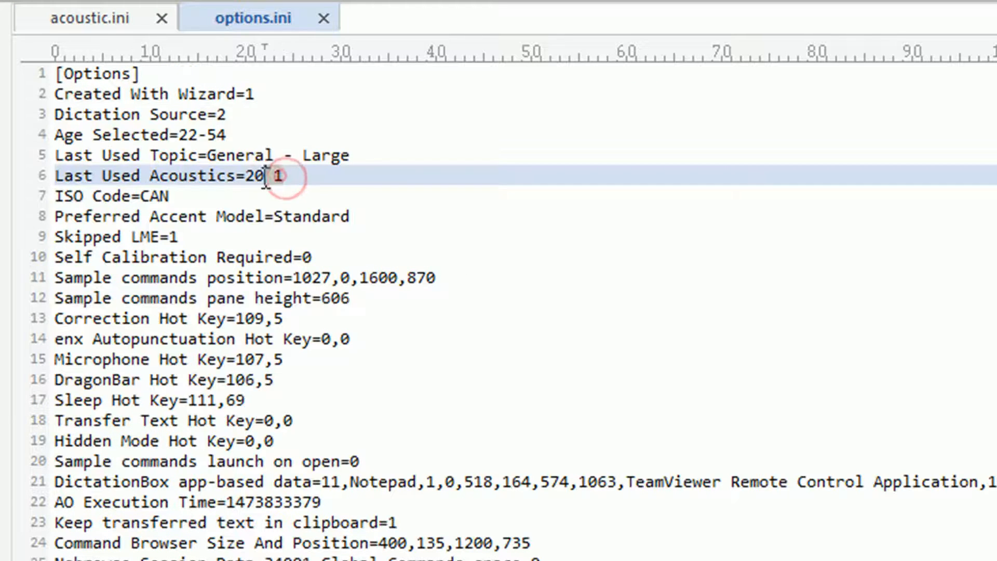
{"action": "type", "text": "voi"}
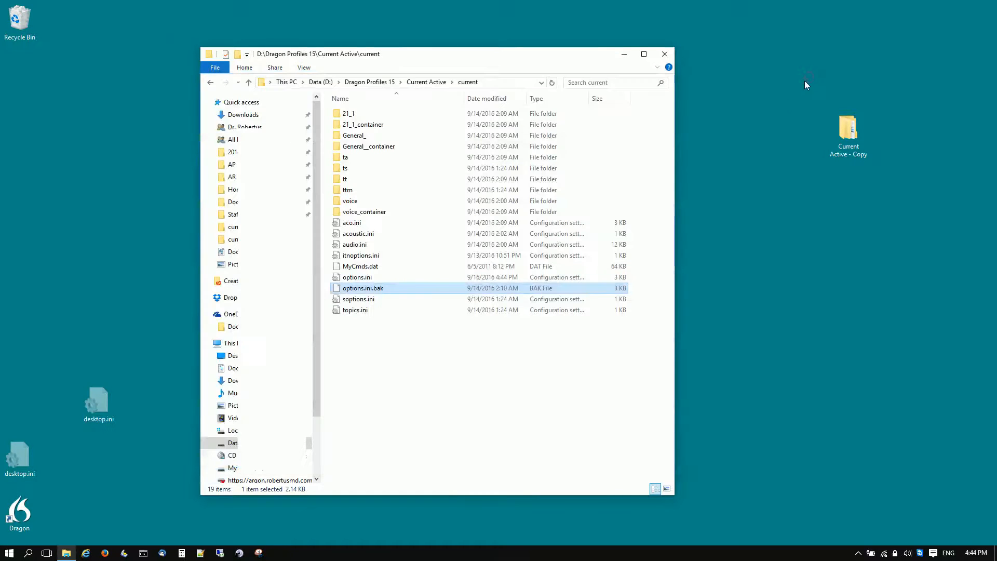
{"action": "mouse_move", "coordinate": [665, 53]}
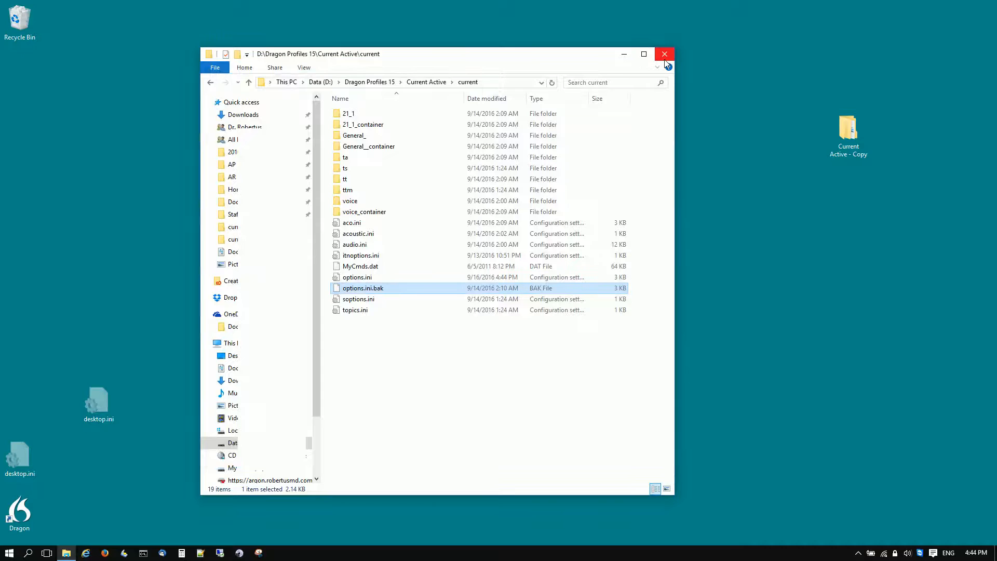
- Close File Explorer, relaunch Dragon, and acknowledge the Data Collection notice
{"action": "left_click", "coordinate": [663, 54]}
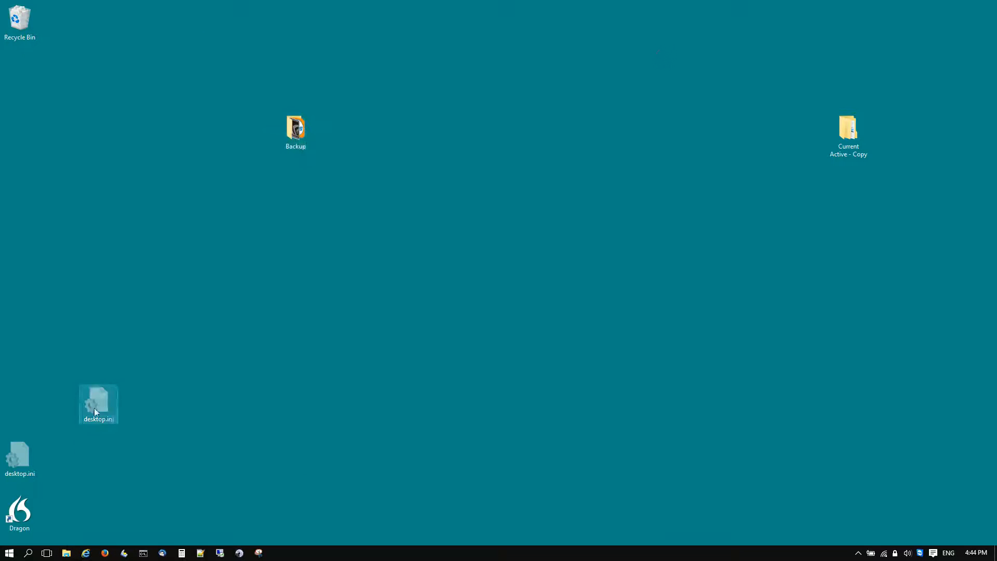
{"action": "double_click", "coordinate": [20, 512]}
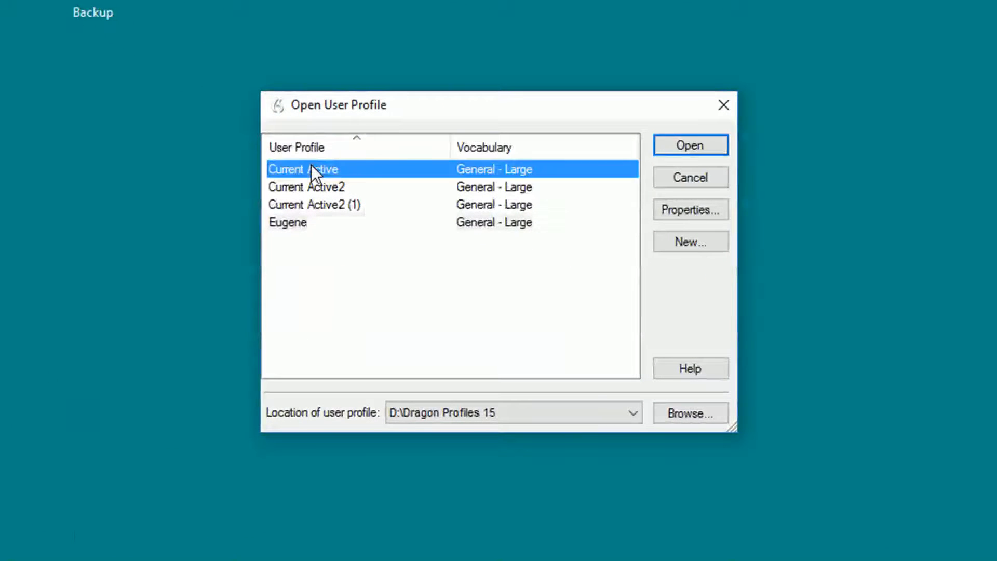
{"action": "mouse_move", "coordinate": [600, 153]}
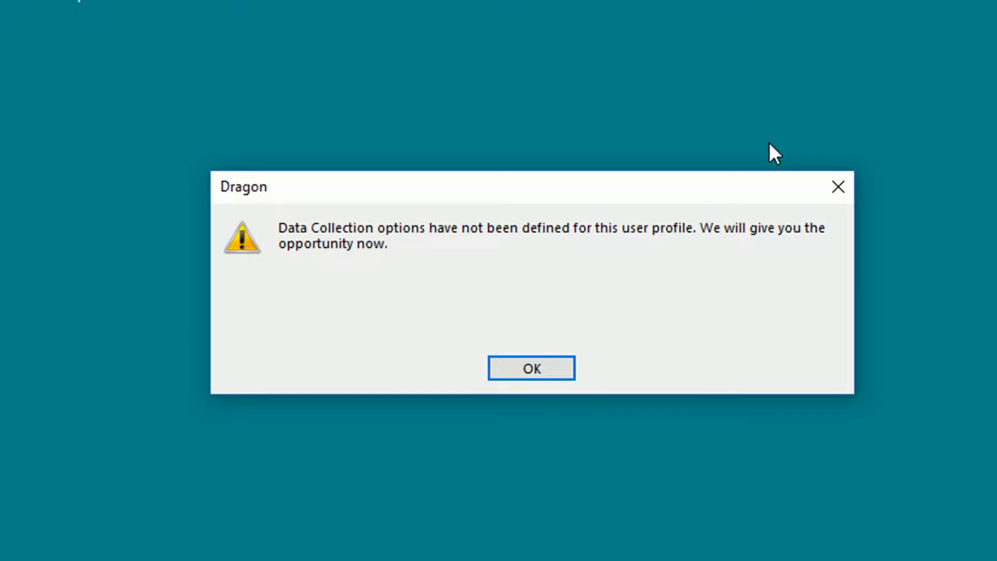
{"action": "mouse_move", "coordinate": [531, 368]}
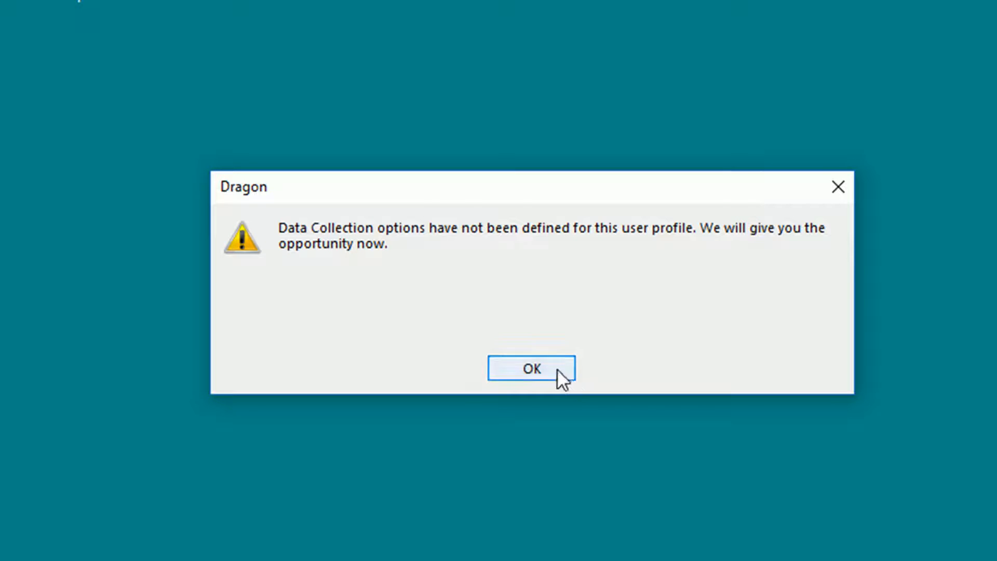
{"action": "left_click", "coordinate": [531, 368]}
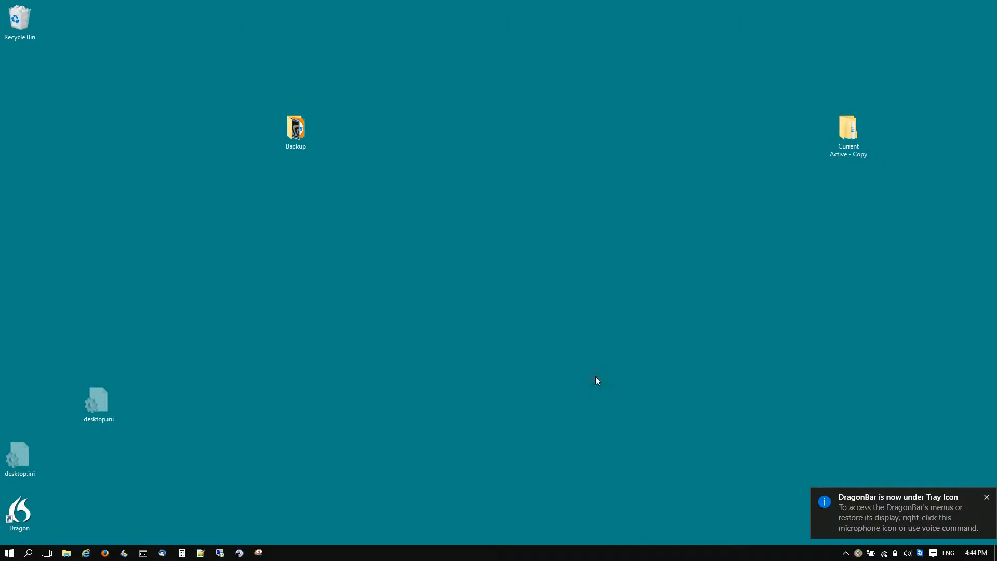
{"action": "left_click", "coordinate": [986, 496]}
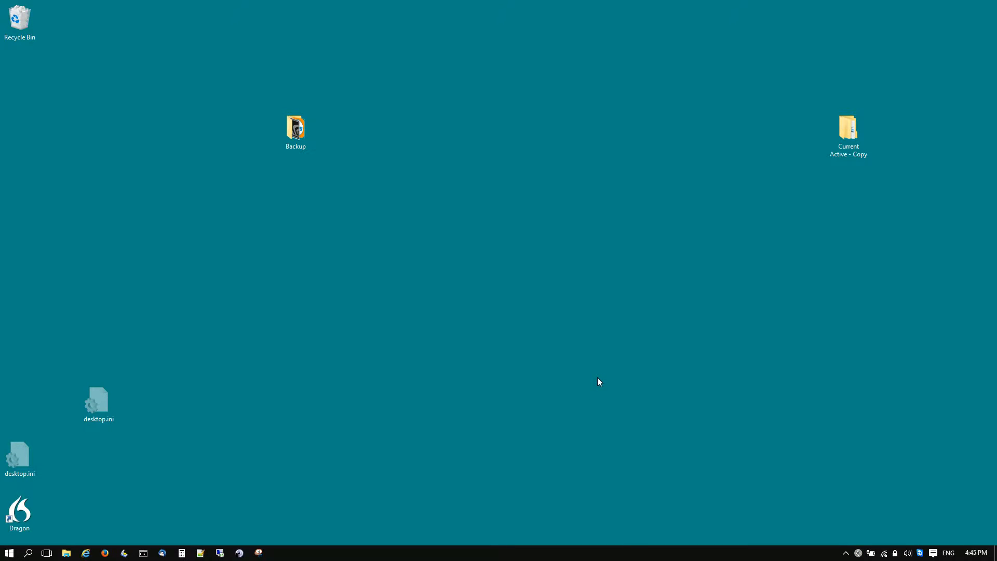
{"action": "double_click", "coordinate": [19, 512]}
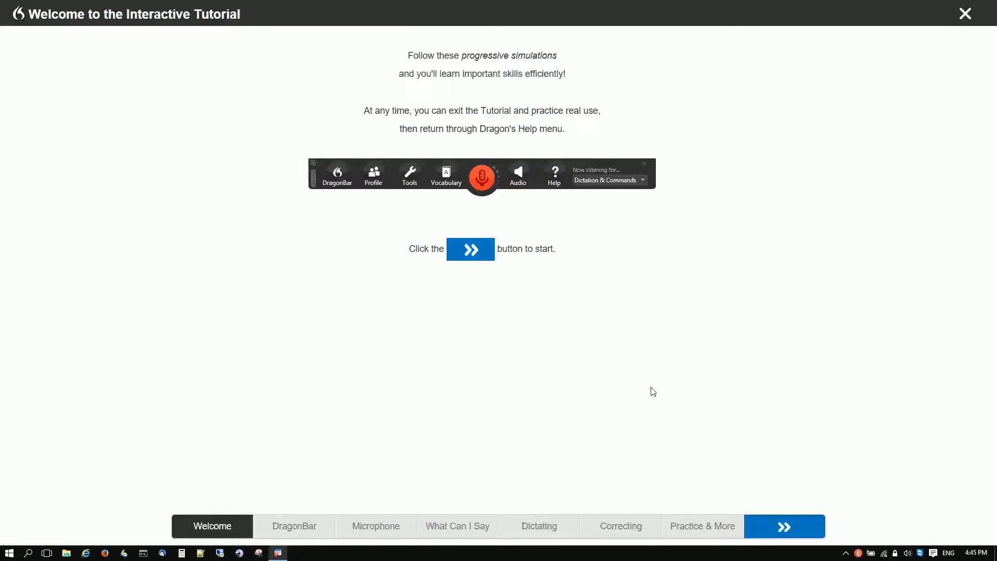
{"action": "left_click", "coordinate": [964, 14]}
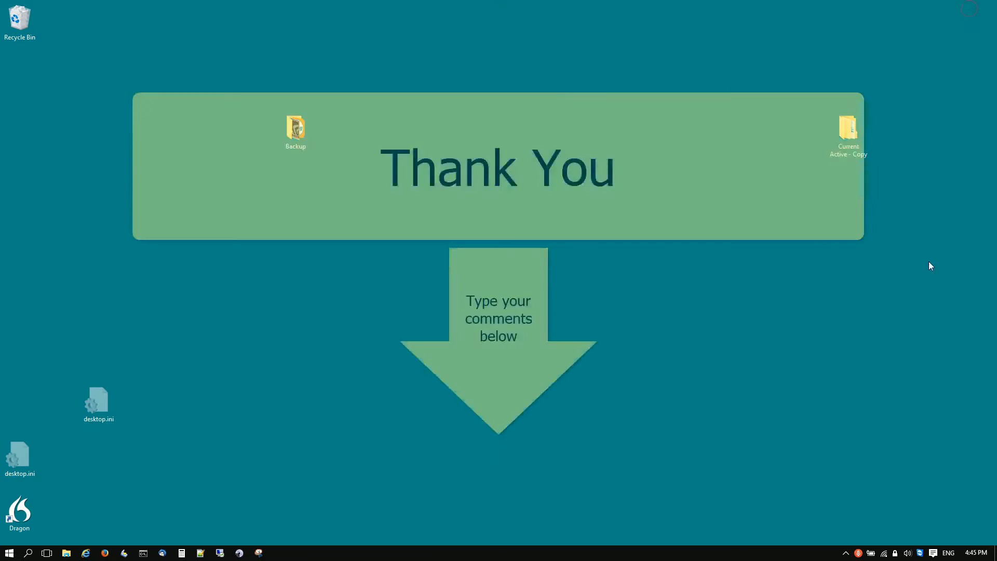